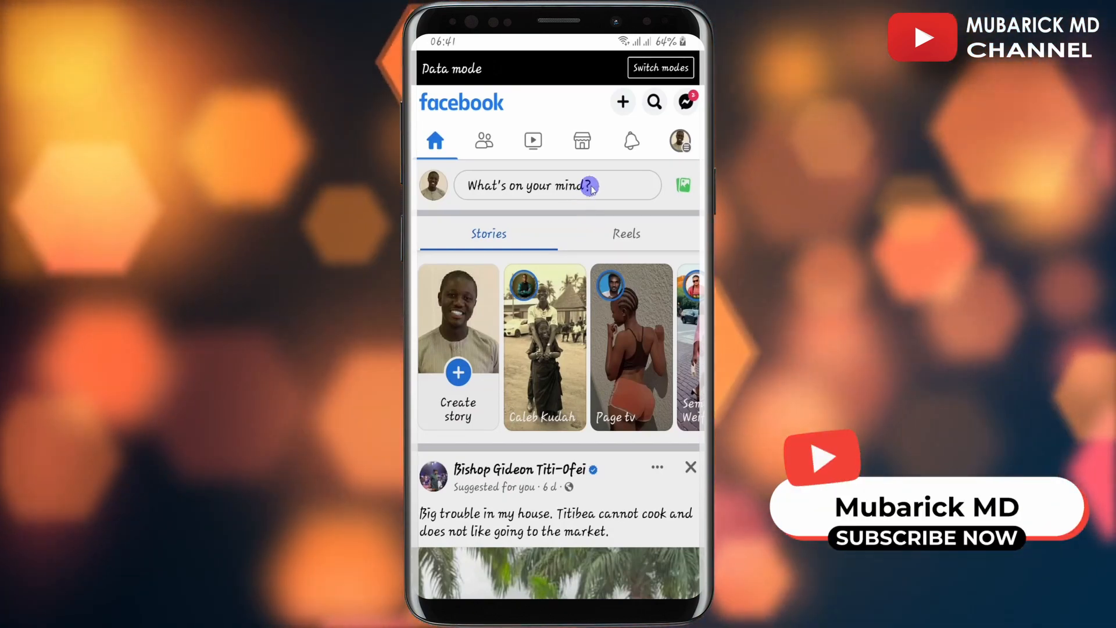
# - Start a personal post from the news feed, then back out to the feed
pyautogui.click(557, 185)
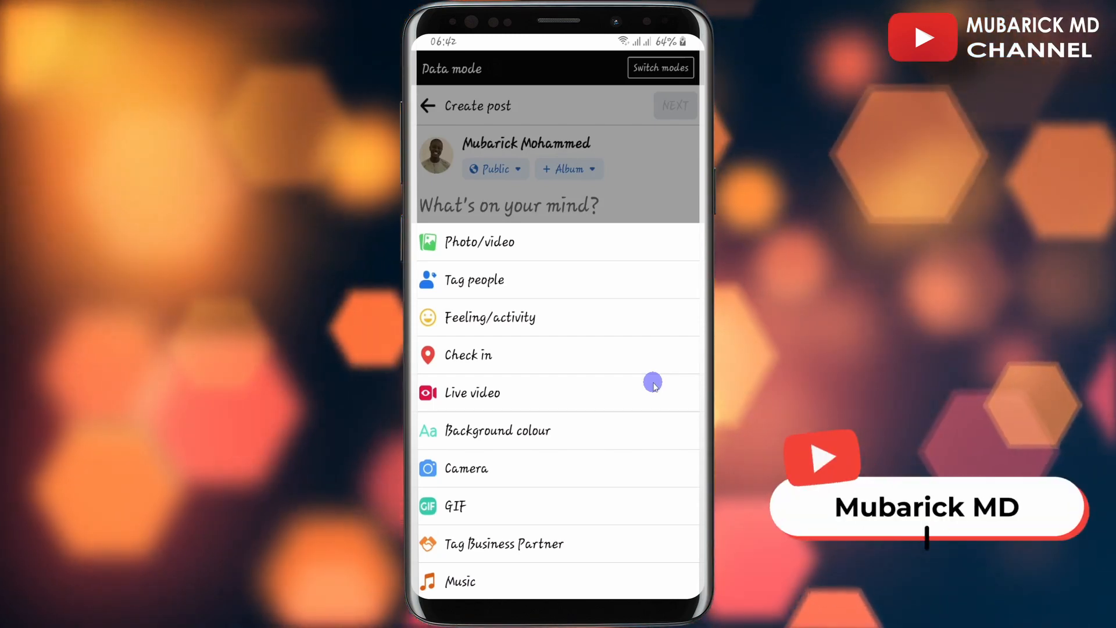
pyautogui.click(427, 106)
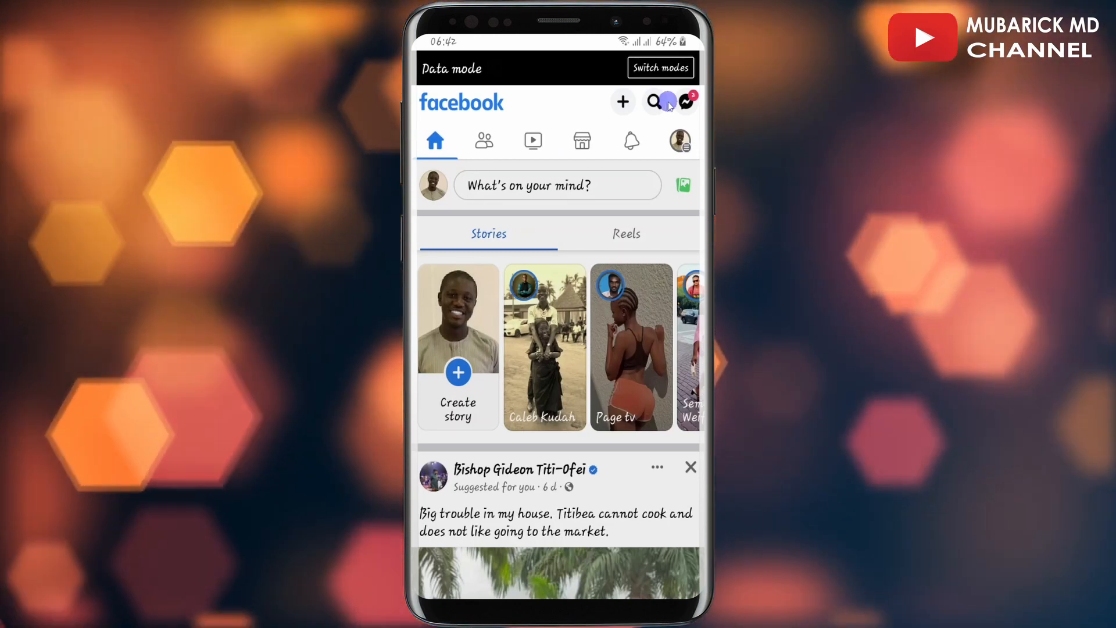
# - Find the Social Media Marketing group via Search and begin a new group post
pyautogui.click(652, 102)
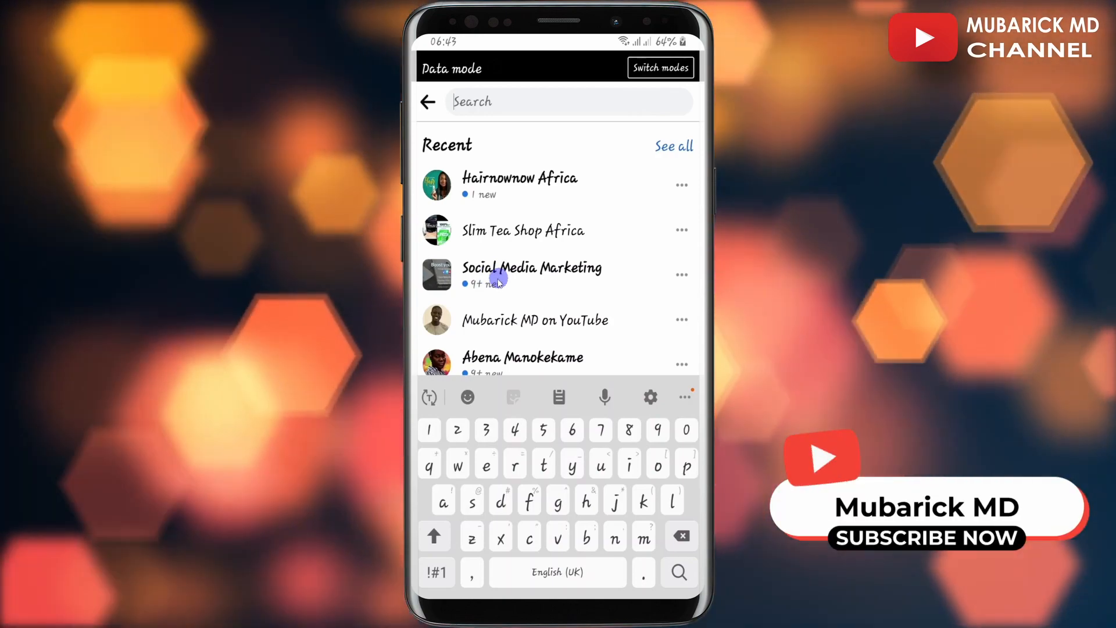
pyautogui.click(531, 274)
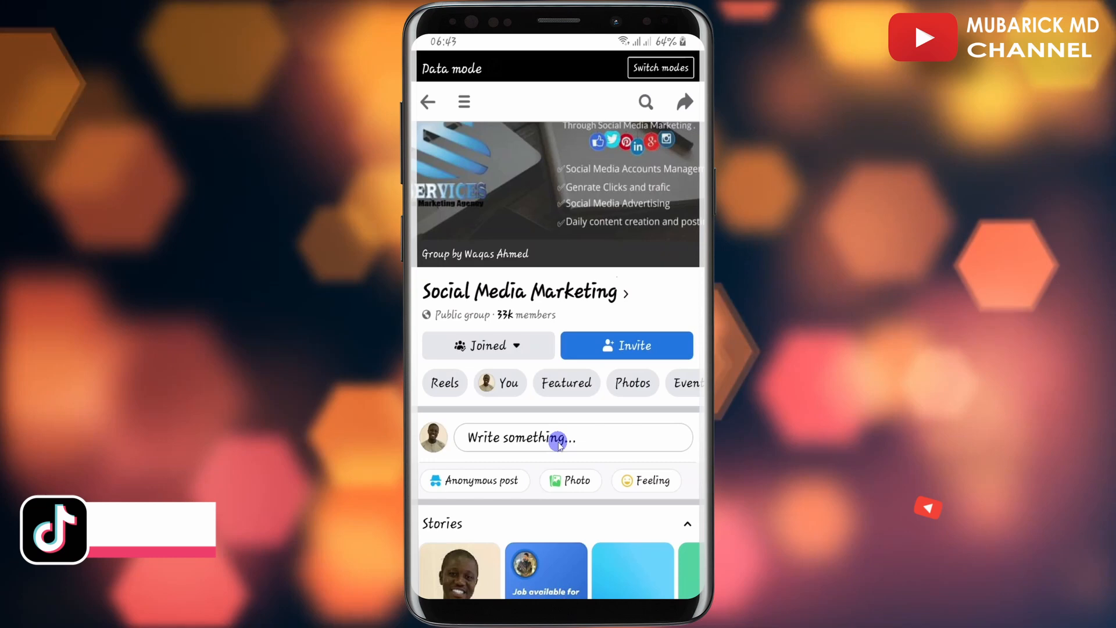
pyautogui.click(573, 437)
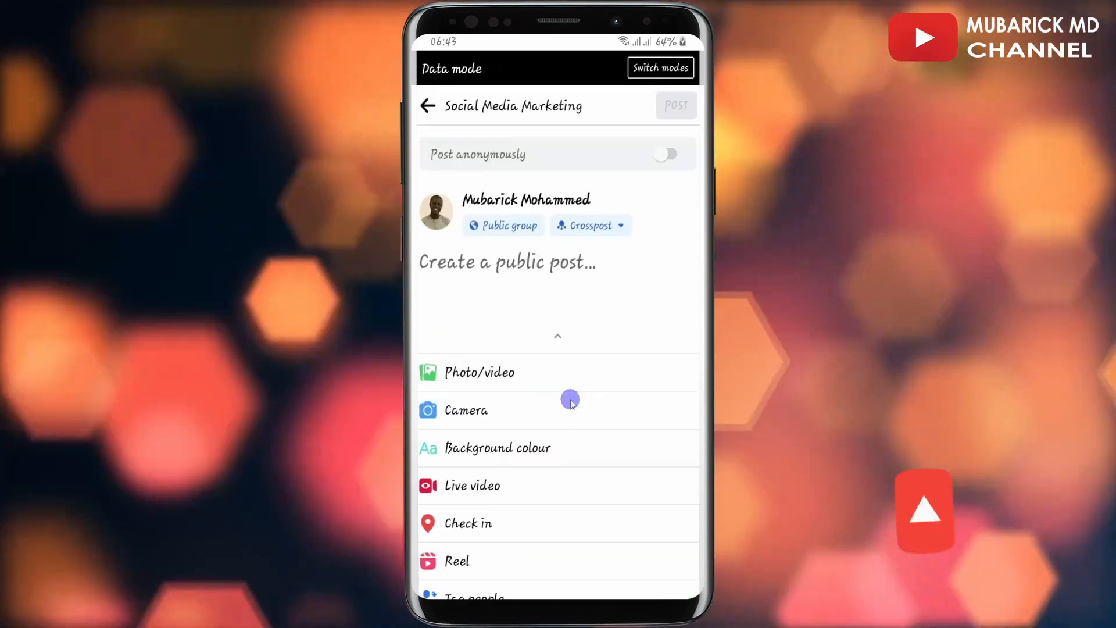